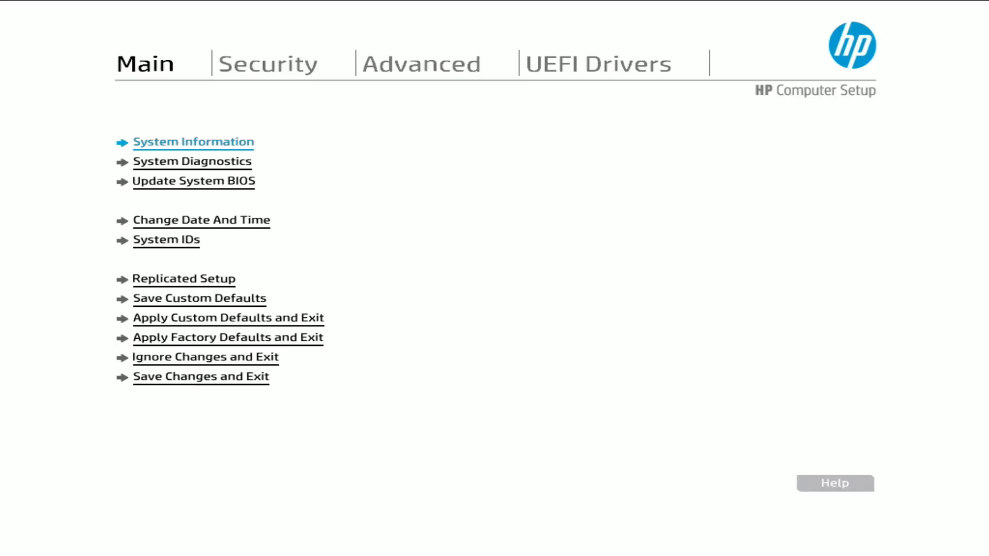
# Review the advanced system information: processor, memory, firmware, service and network details.
pyautogui.click(193, 142)
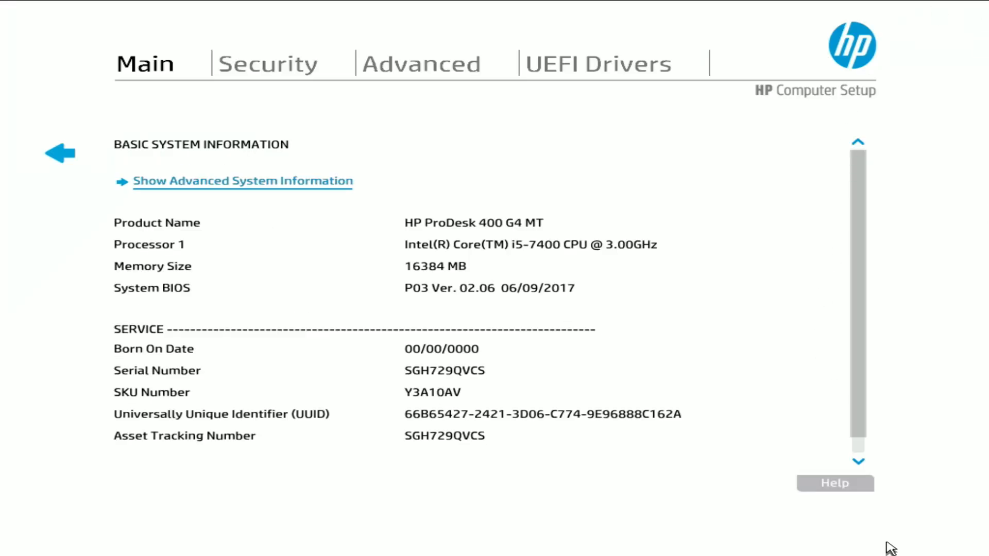
pyautogui.click(857, 461)
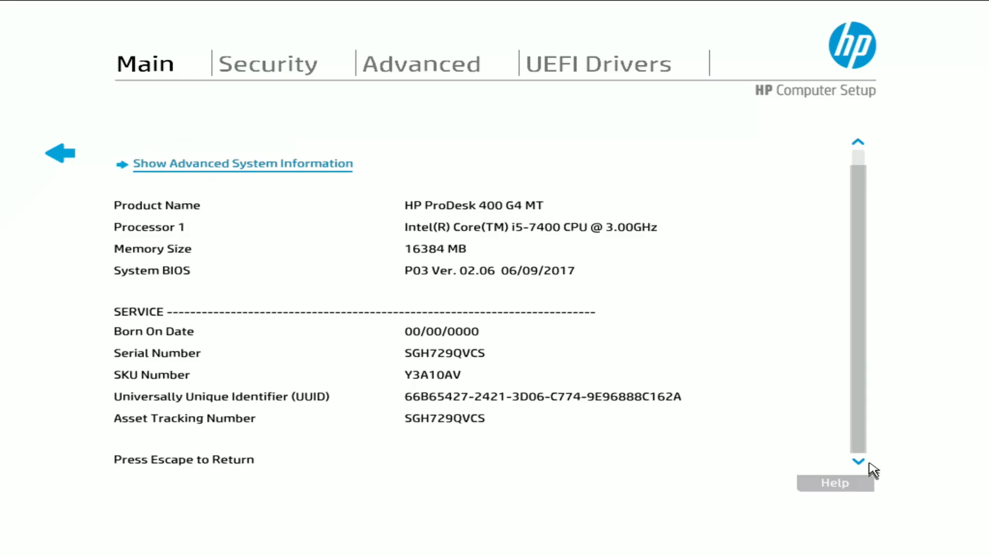
pyautogui.moveTo(295, 178)
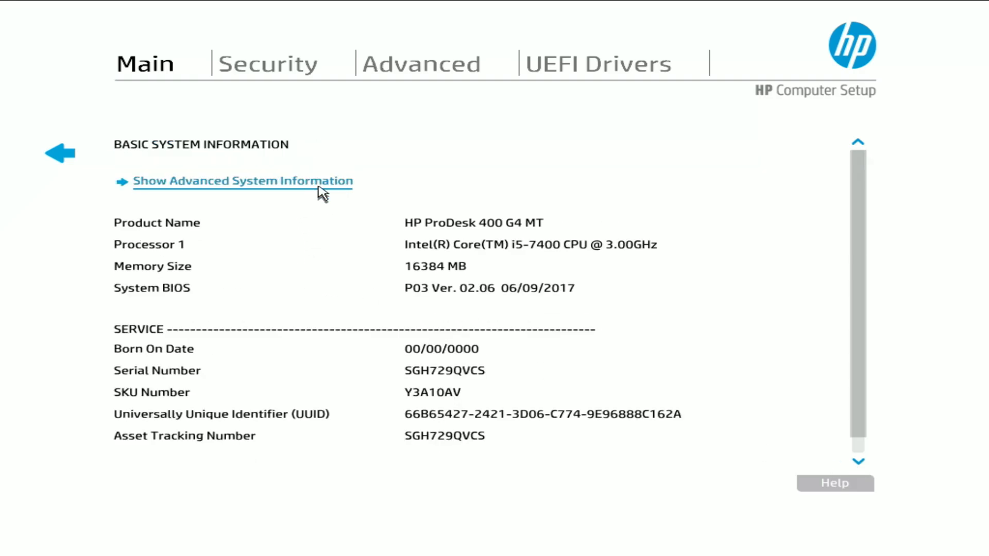
pyautogui.click(242, 181)
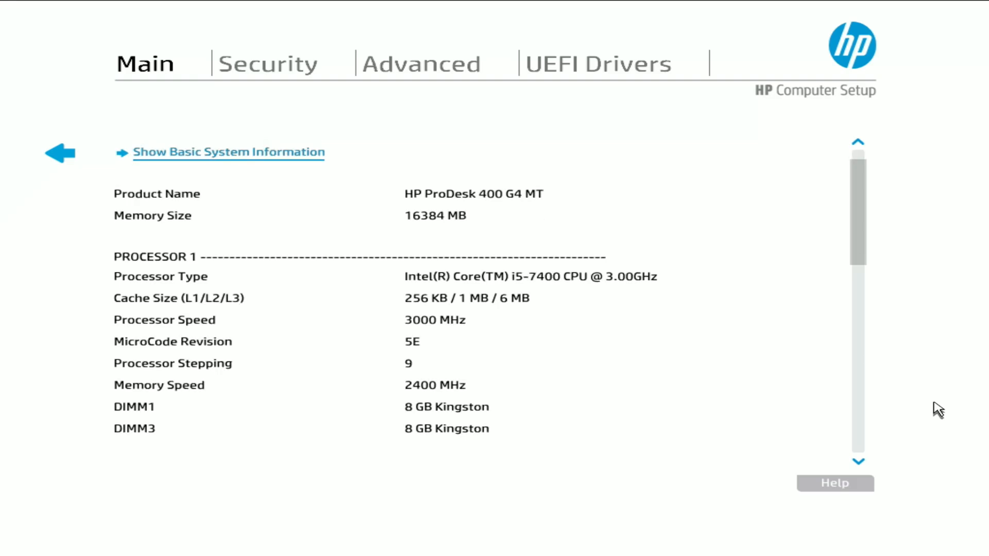
pyautogui.scroll(-3)
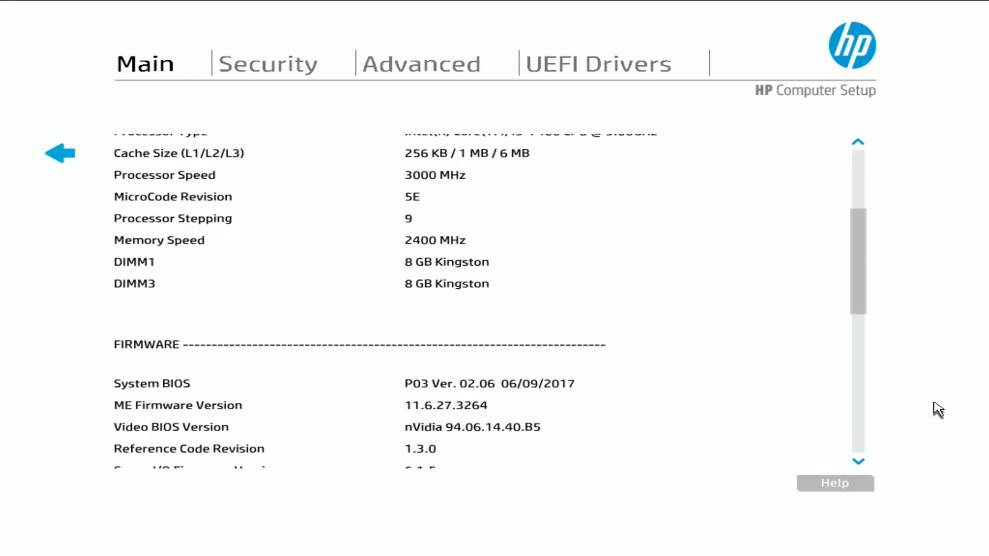
pyautogui.scroll(-3)
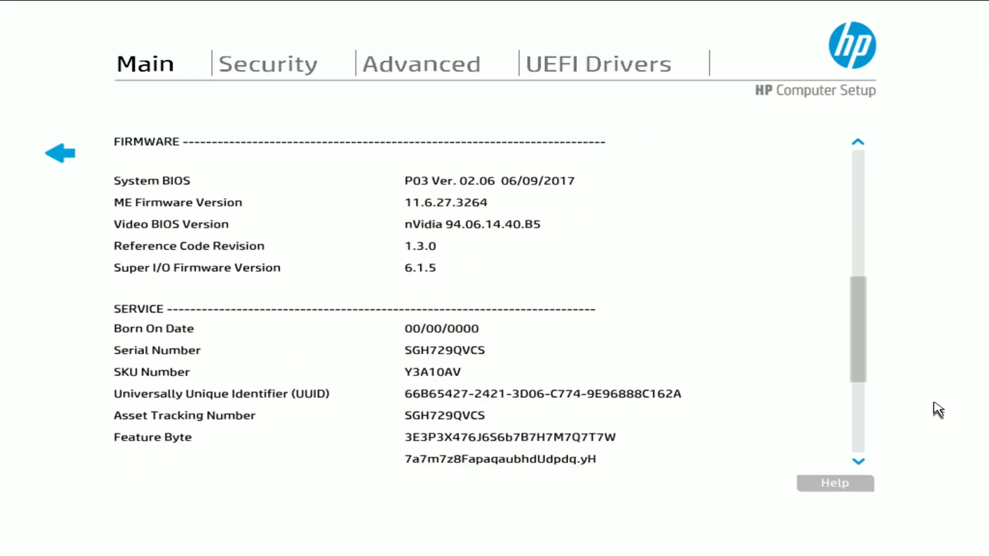
pyautogui.scroll(-3)
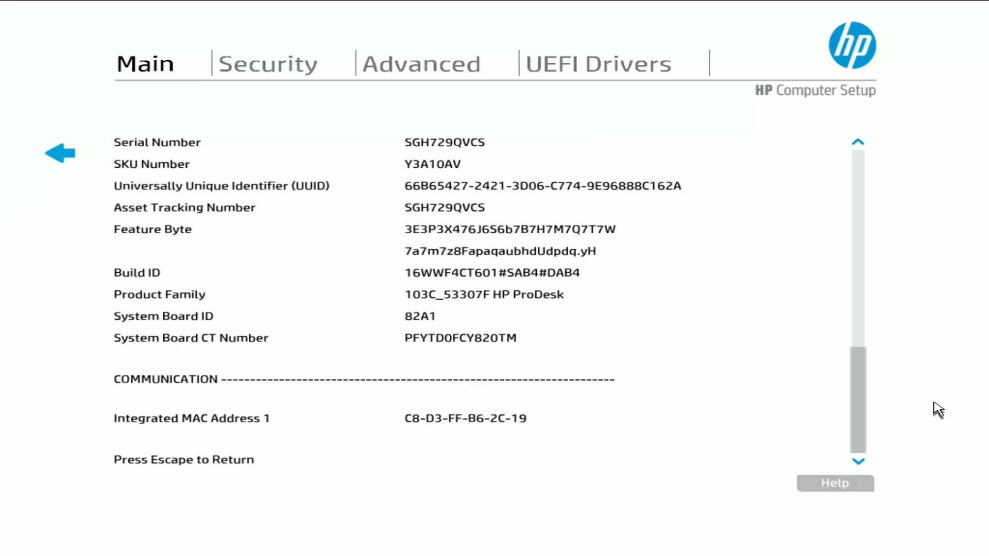
# Check Security settings, then set the VGA Boot Device under Advanced > Built-In Device Options.
pyautogui.click(267, 64)
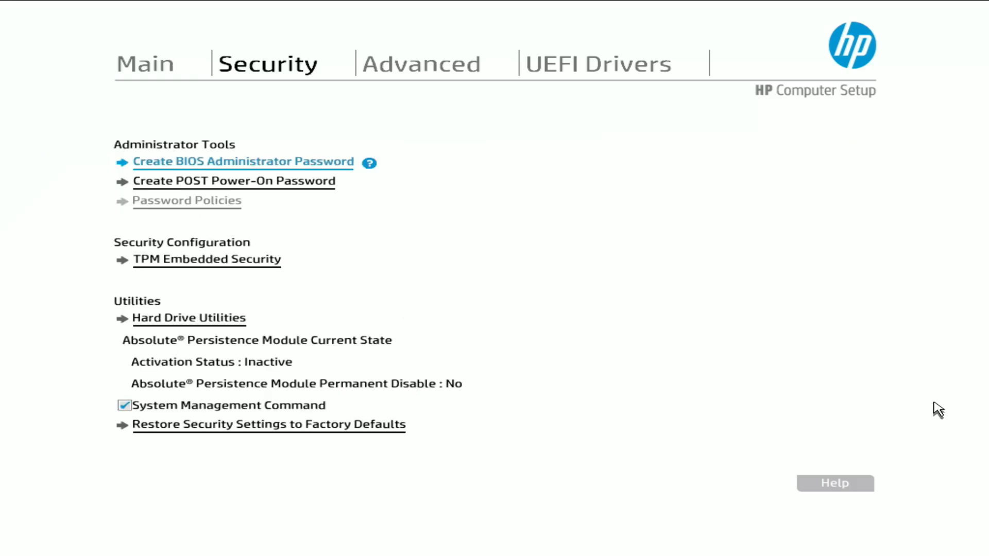
pyautogui.click(421, 63)
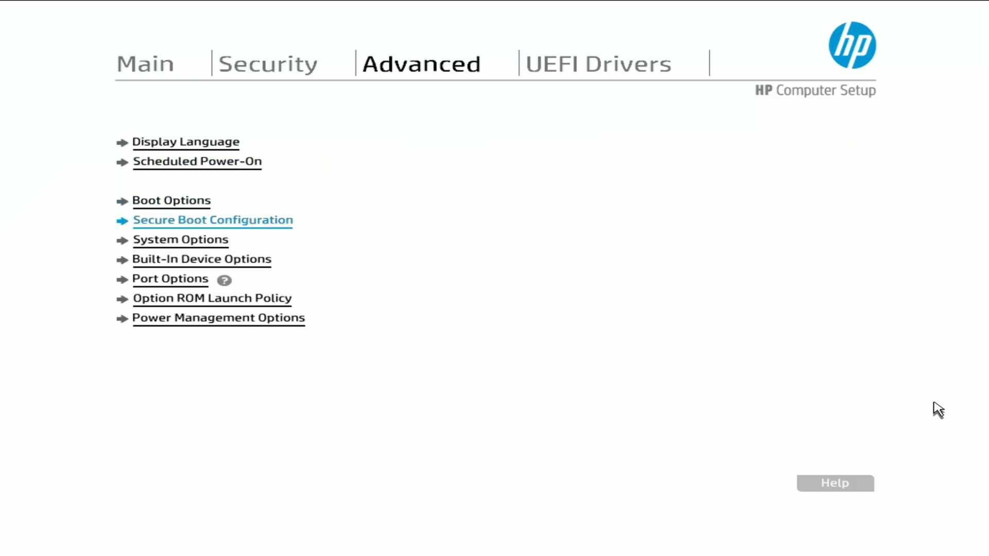
pyautogui.click(202, 259)
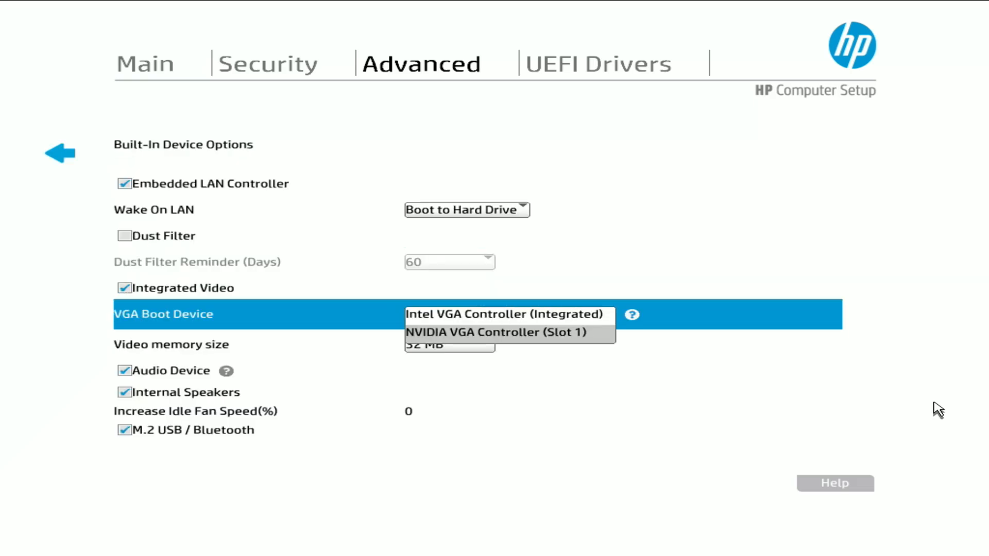
pyautogui.click(495, 332)
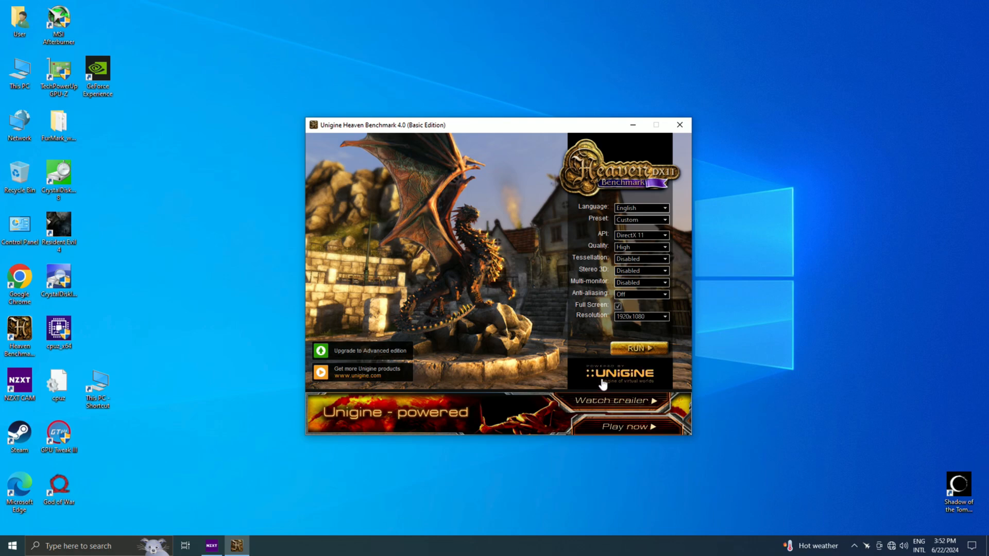
# Run Heaven at DirectX 11, High quality, 1920x1080 full screen, tessellation and AA off.
pyautogui.click(638, 347)
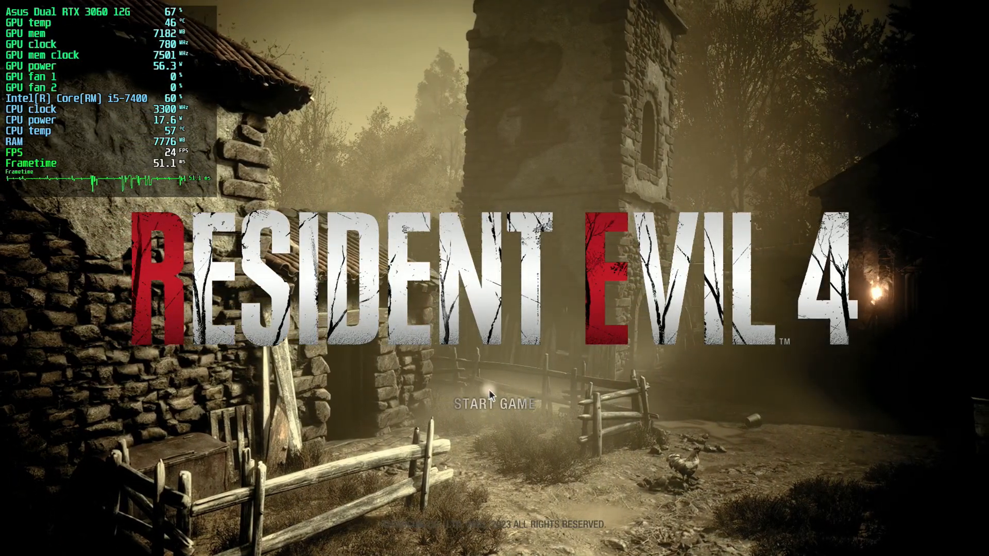
# Show Resident Evil 4's graphics options: 1920x1080, full screen, high ray tracing.
pyautogui.click(492, 394)
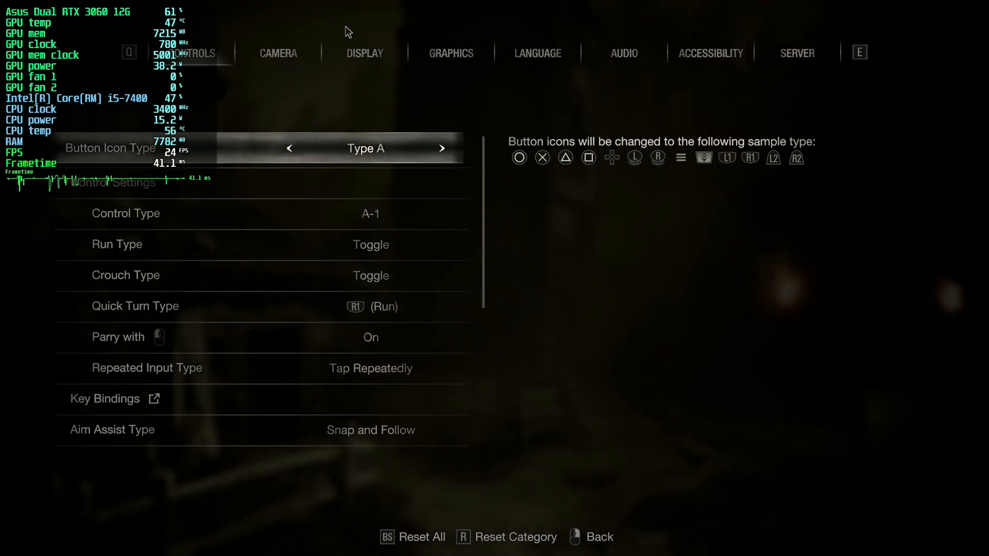
pyautogui.click(450, 53)
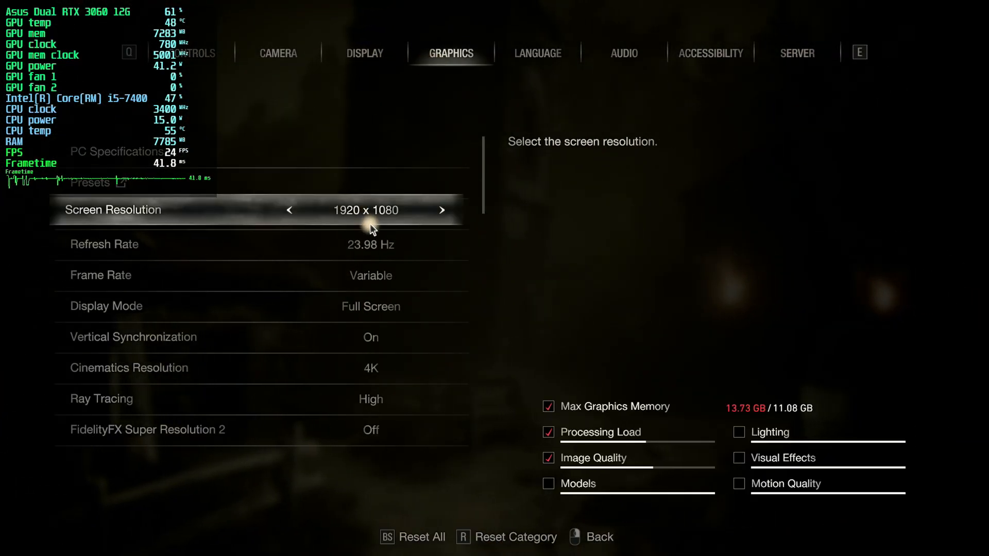